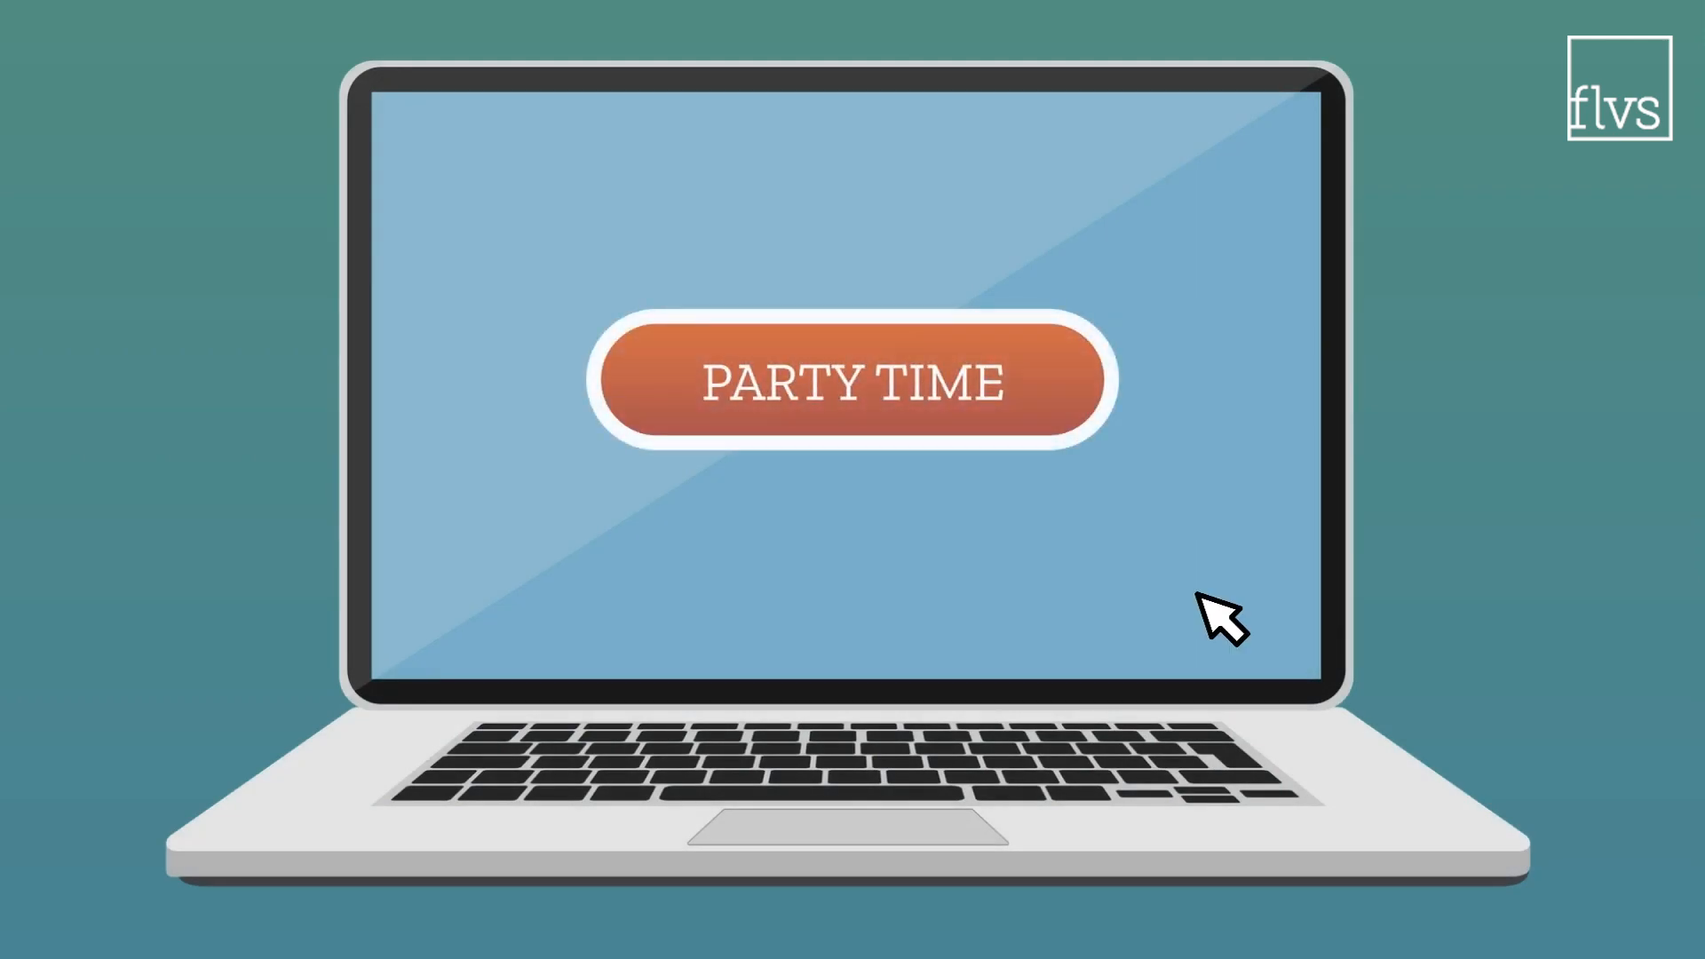
click(870, 380)
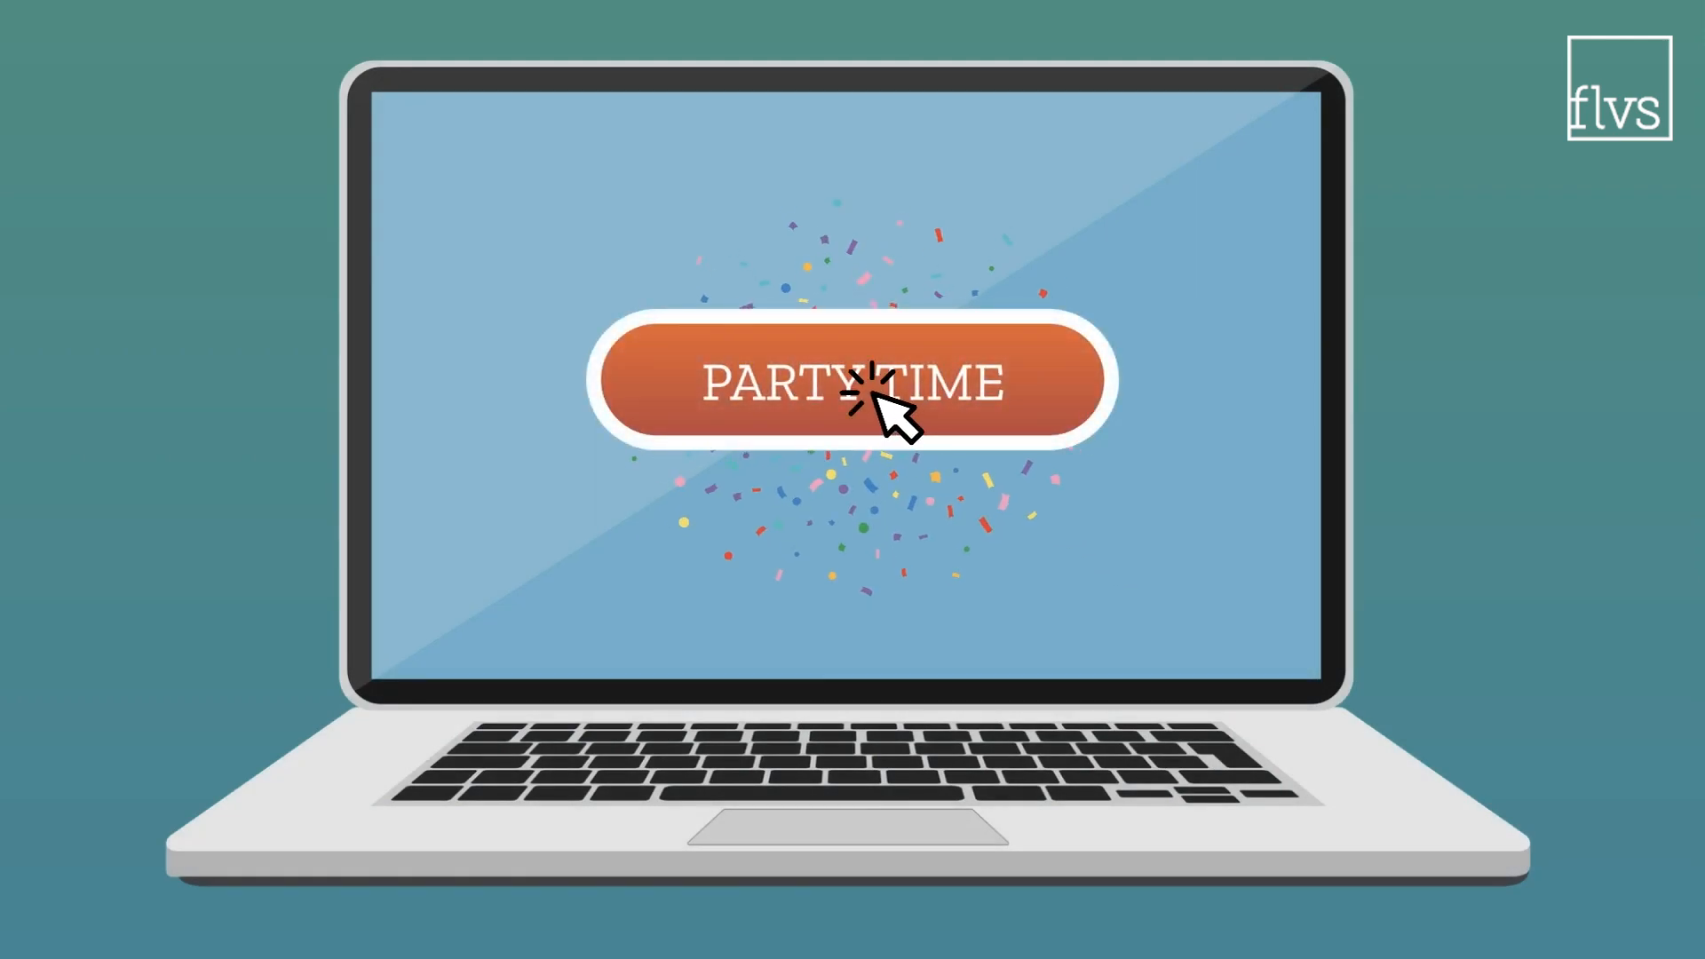